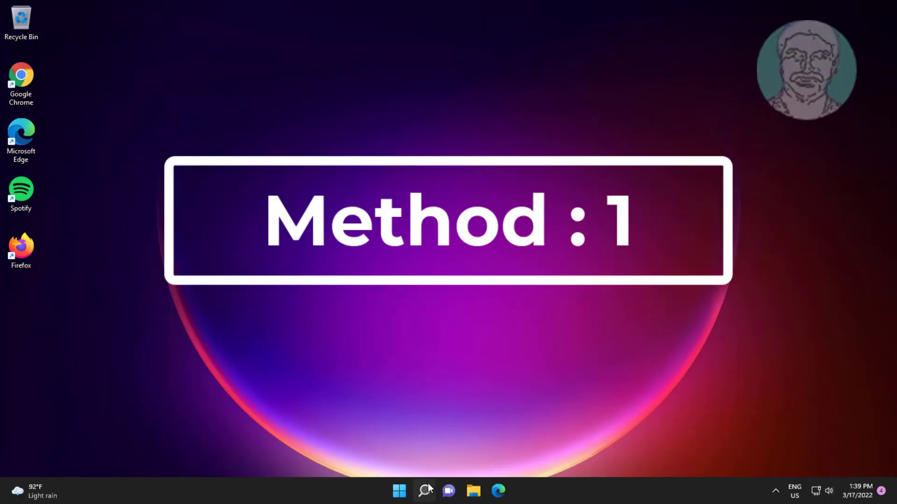
Step: Search 'gp' from the taskbar and launch Edit group policy from the results
{"action": "left_click", "coordinate": [424, 491]}
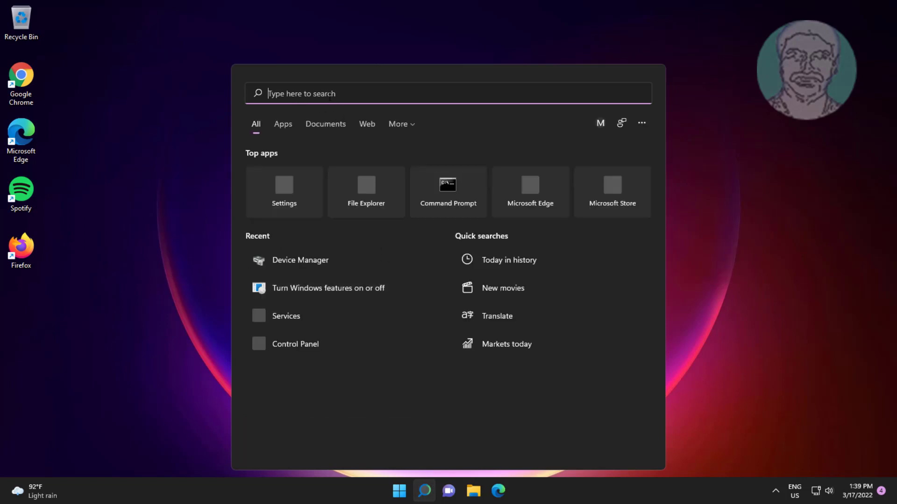
{"action": "type", "text": "gp"}
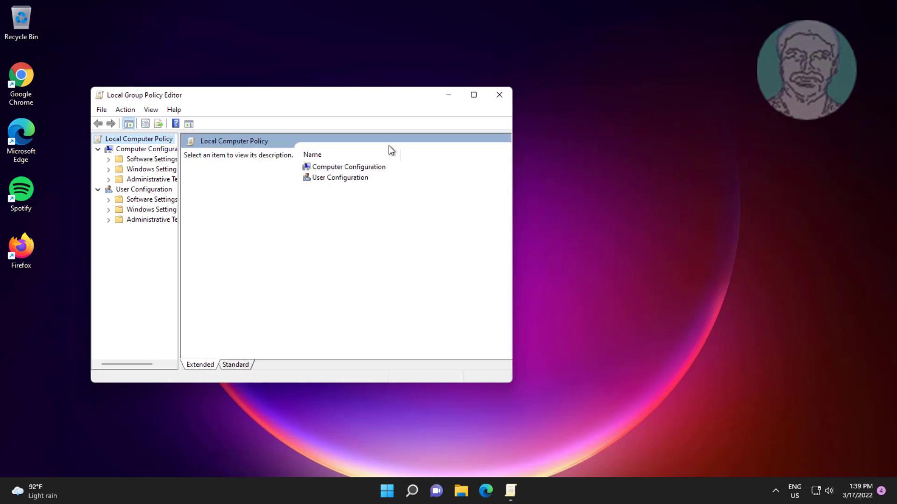
Step: Maximize the editor and browse Computer Configuration > Administrative Templates > System > Logon to the network-wait policy
{"action": "left_click", "coordinate": [473, 94]}
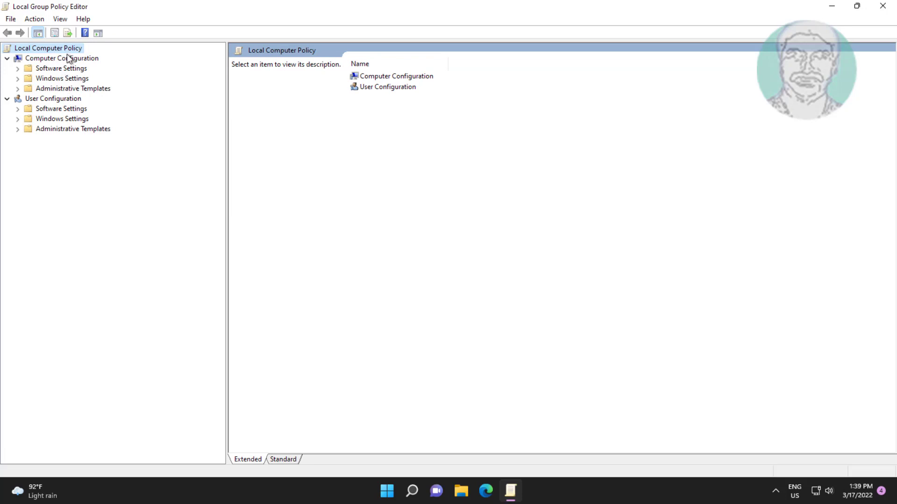
{"action": "left_click", "coordinate": [73, 88]}
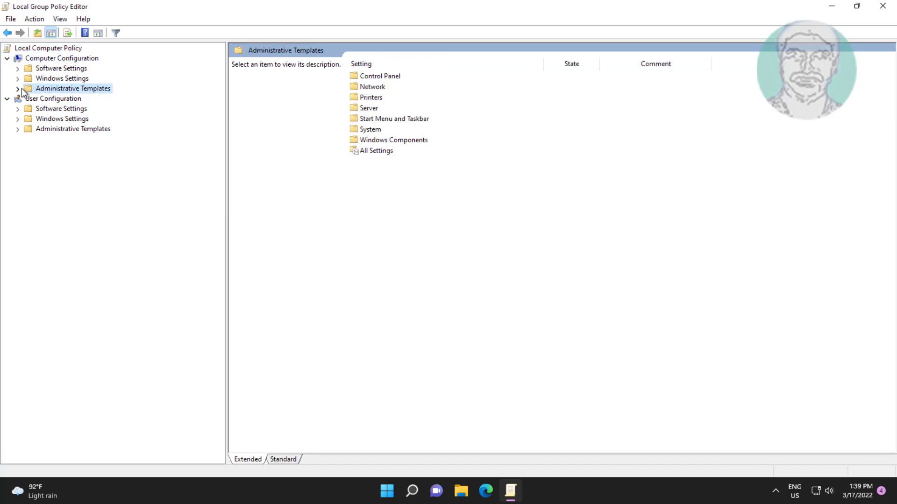
{"action": "left_click", "coordinate": [17, 88]}
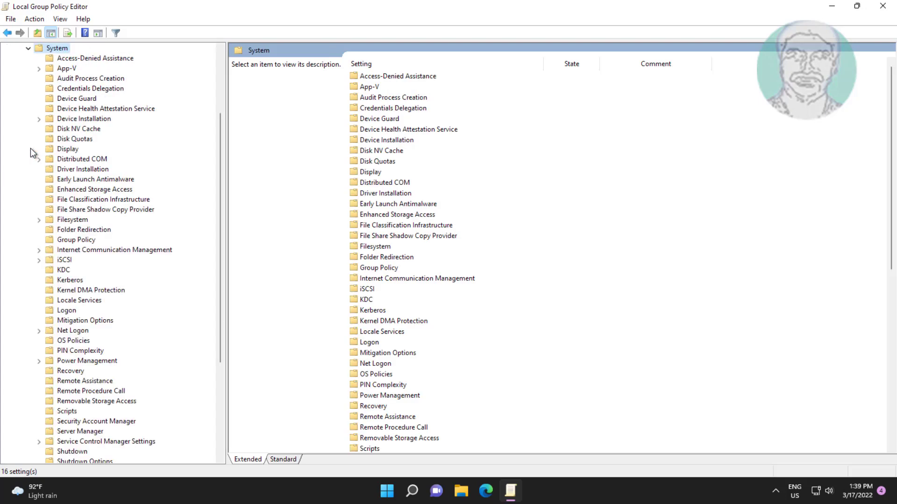
{"action": "left_click", "coordinate": [66, 310]}
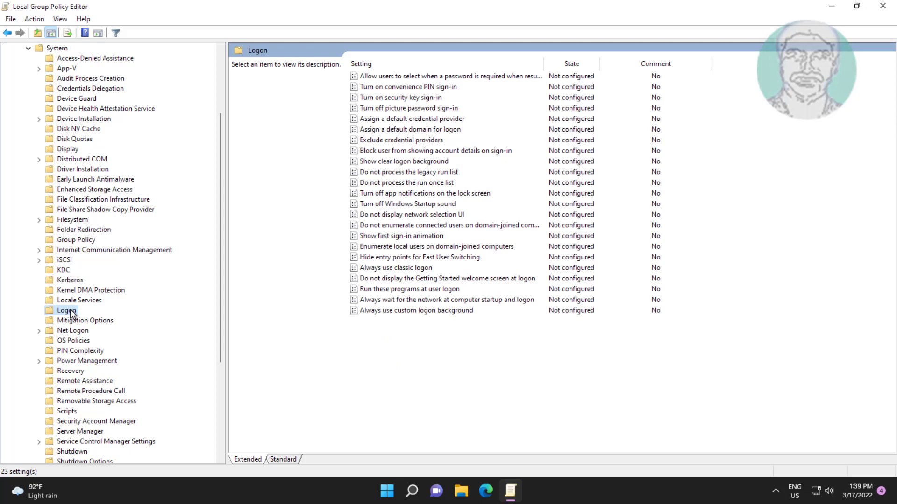
{"action": "left_click", "coordinate": [447, 299]}
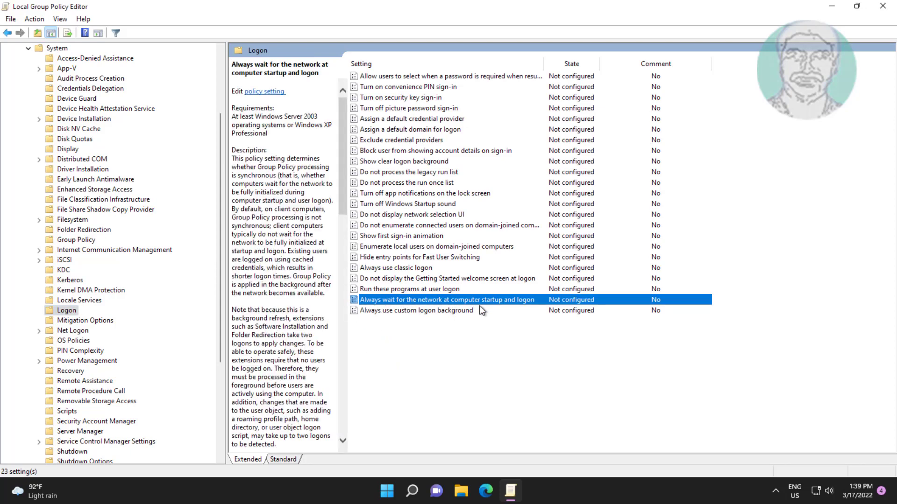
{"action": "mouse_move", "coordinate": [495, 302]}
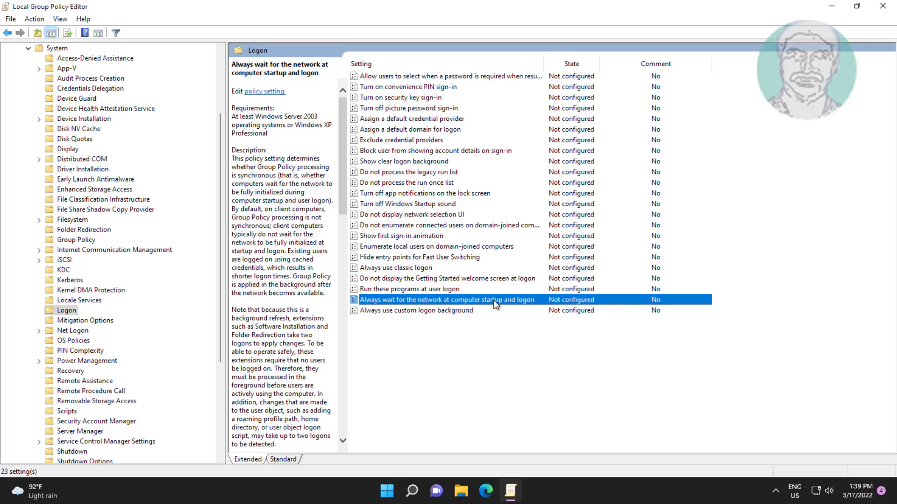
Step: Set 'Always wait for the network at computer startup and logon' to Enabled, confirm, and close the editor
{"action": "double_click", "coordinate": [447, 299]}
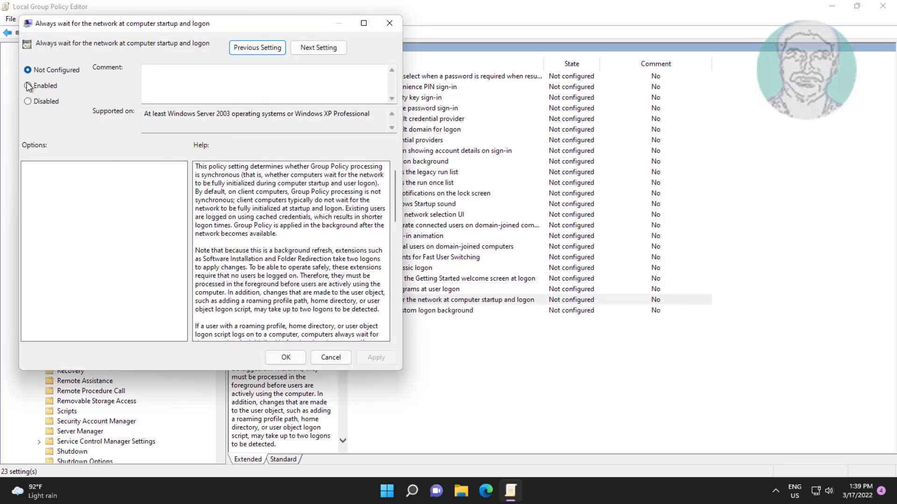
{"action": "left_click", "coordinate": [27, 86]}
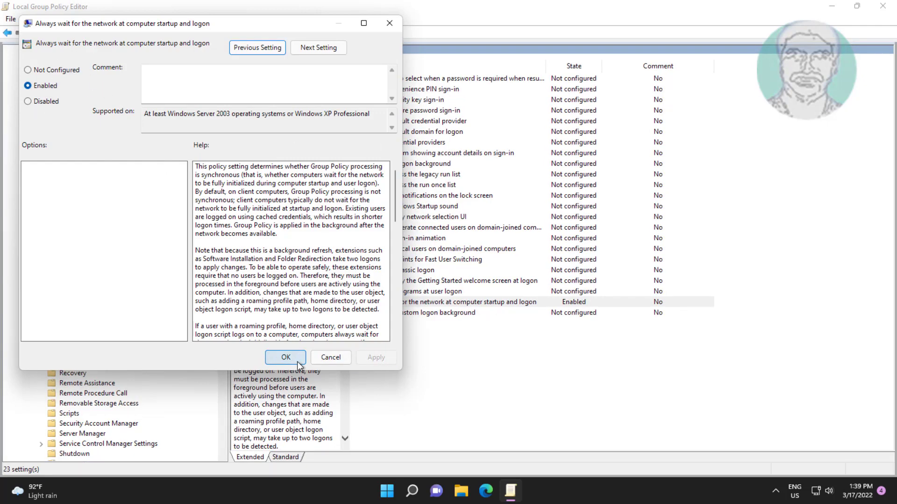
{"action": "left_click", "coordinate": [285, 357]}
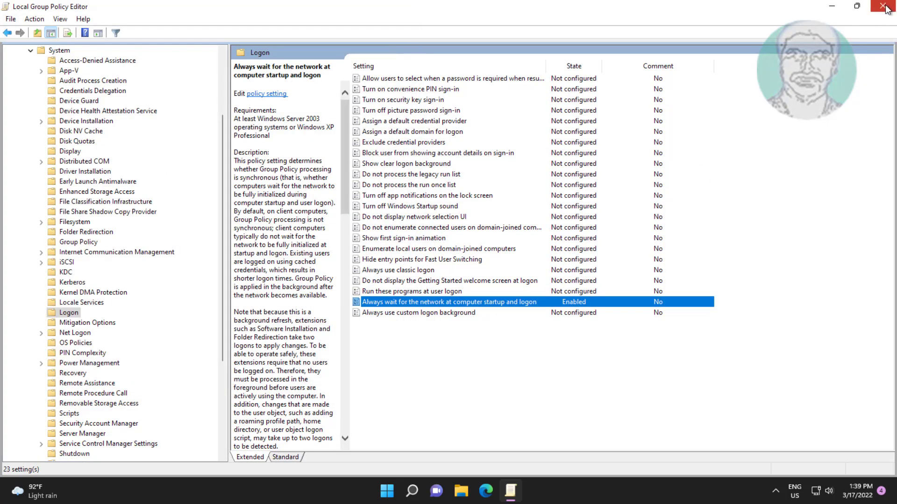
{"action": "left_click", "coordinate": [885, 7]}
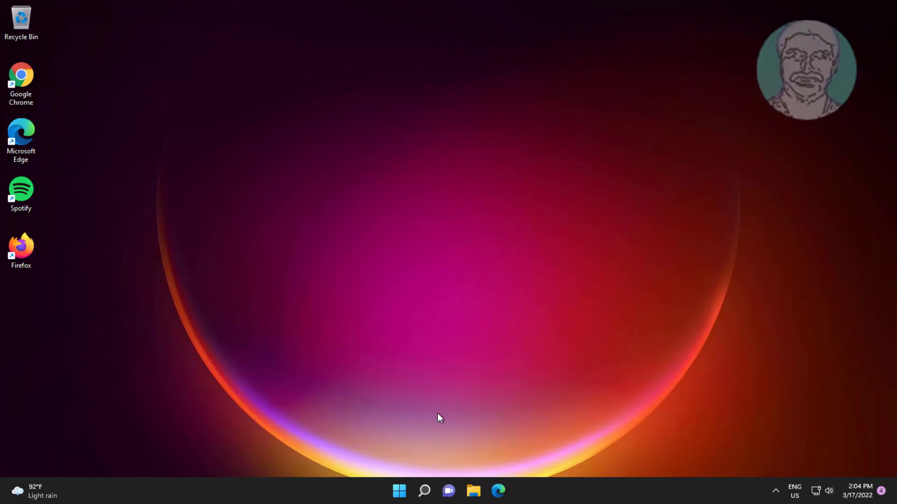
Step: Search 'regedit' from the taskbar, launch Registry Editor and approve the UAC prompt
{"action": "left_click", "coordinate": [424, 490]}
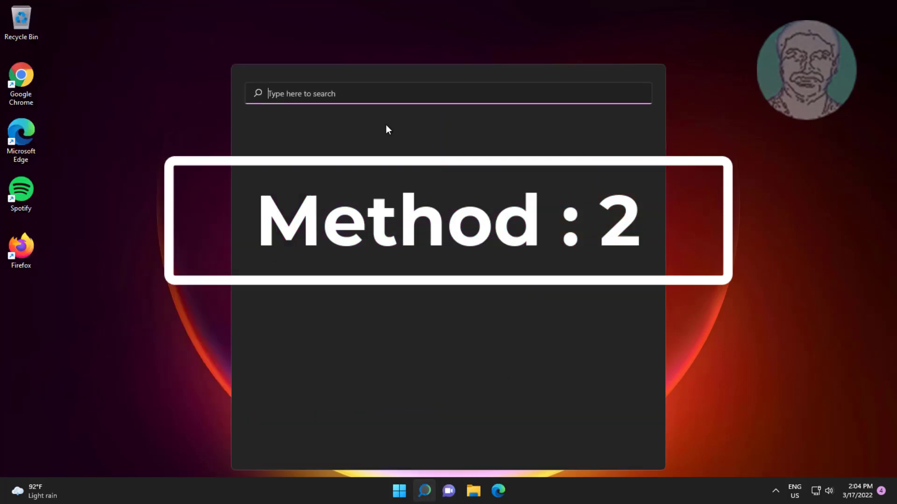
{"action": "type", "text": "reged"}
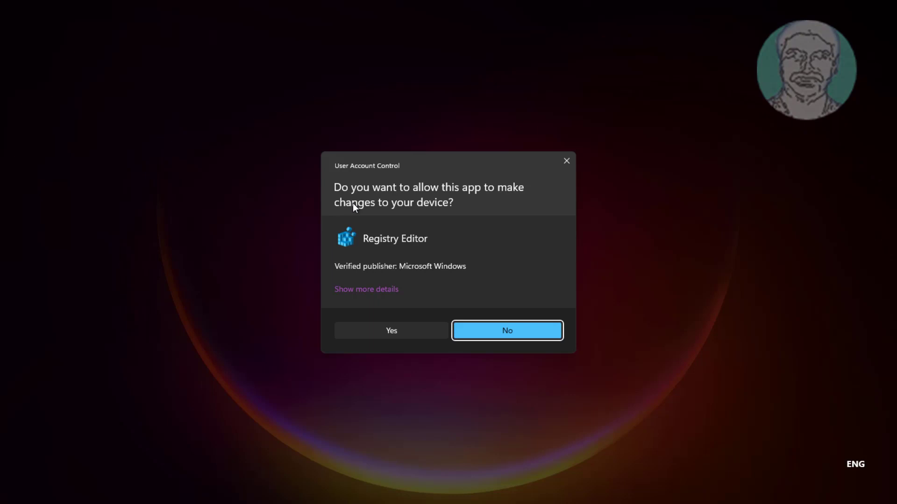
{"action": "mouse_move", "coordinate": [356, 324]}
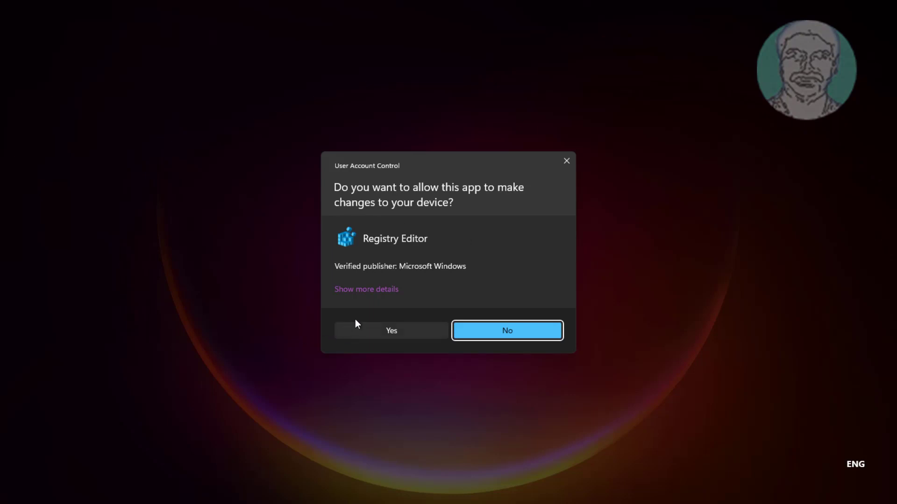
{"action": "left_click", "coordinate": [392, 330]}
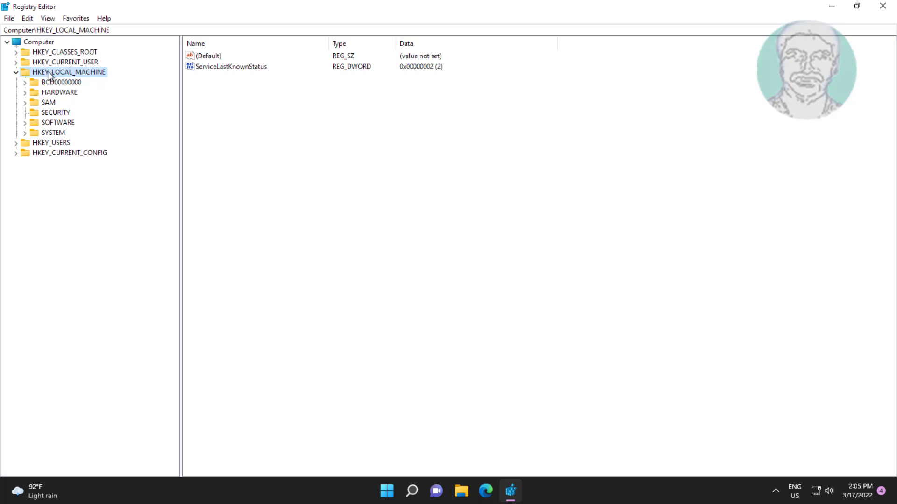
{"action": "mouse_move", "coordinate": [82, 154]}
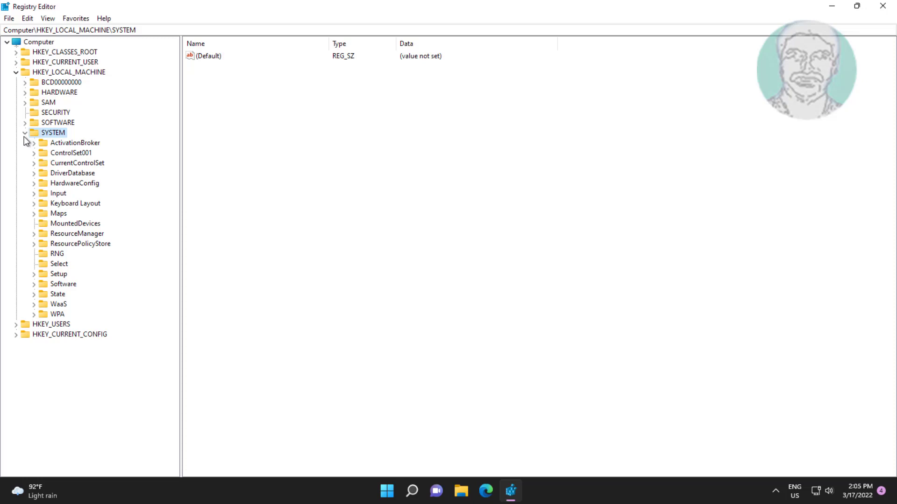
Step: Navigate HKEY_LOCAL_MACHINE\SYSTEM\CurrentControlSet\Control and scroll through its subkeys
{"action": "left_click", "coordinate": [77, 163]}
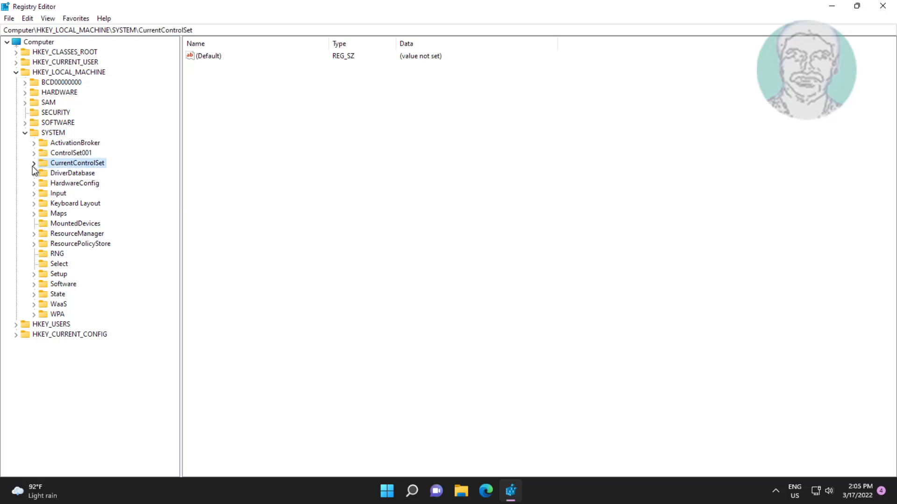
{"action": "left_click", "coordinate": [34, 163]}
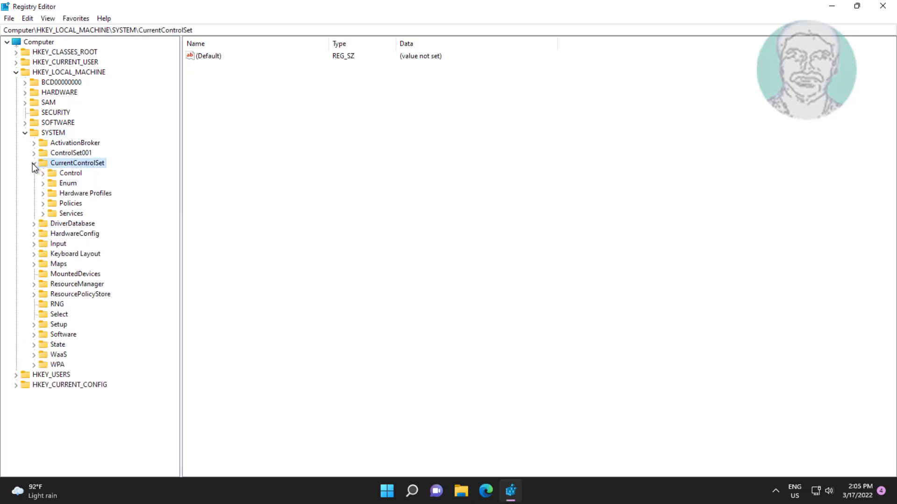
{"action": "left_click", "coordinate": [70, 172]}
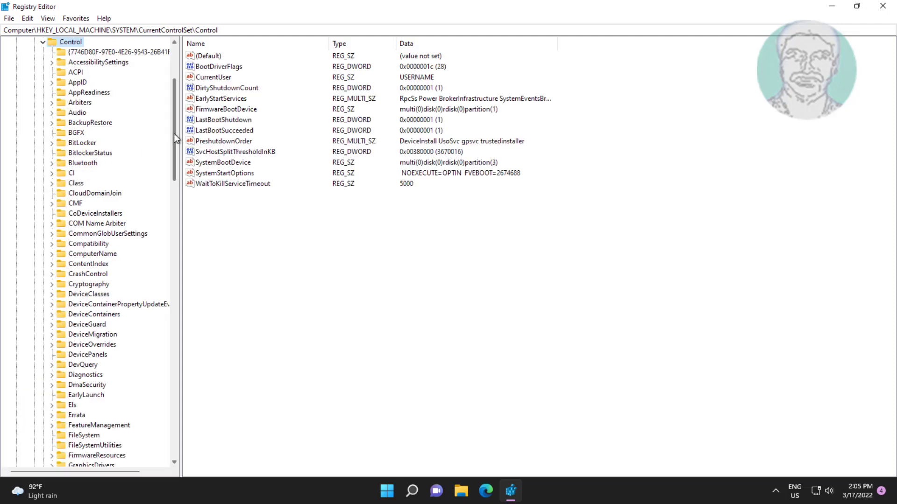
{"action": "scroll", "scroll_direction": "down", "scroll_amount": 3}
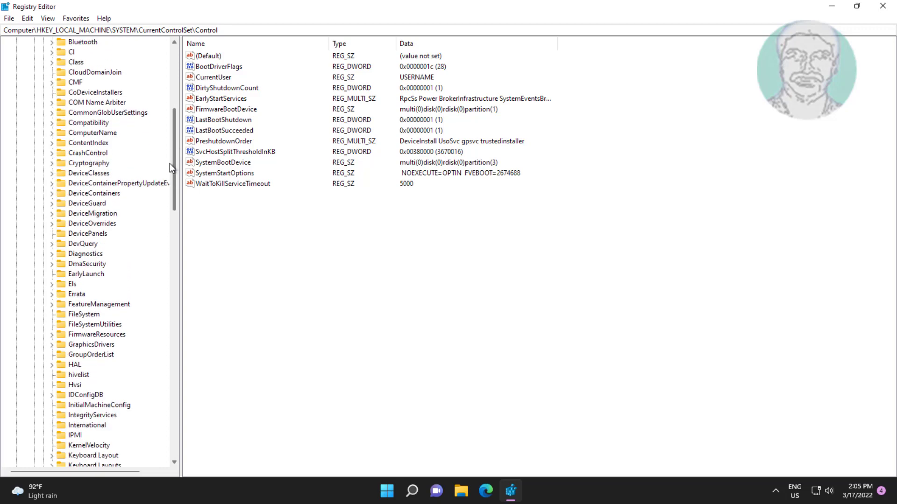
{"action": "scroll", "scroll_direction": "down", "scroll_amount": 3}
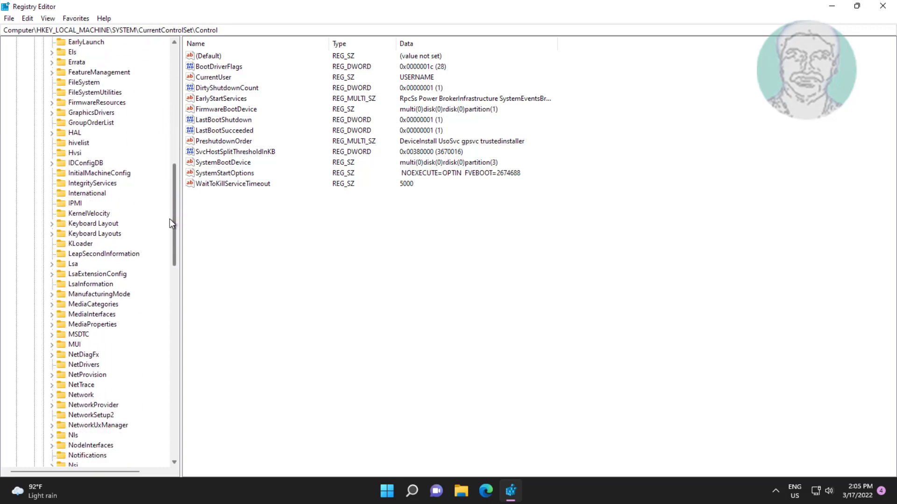
{"action": "scroll", "scroll_direction": "down", "scroll_amount": 3}
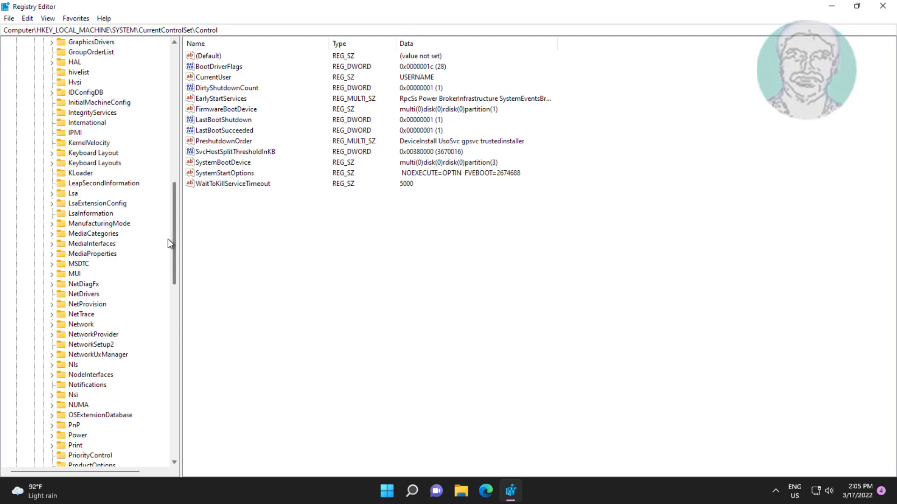
{"action": "scroll", "scroll_direction": "down", "scroll_amount": 3}
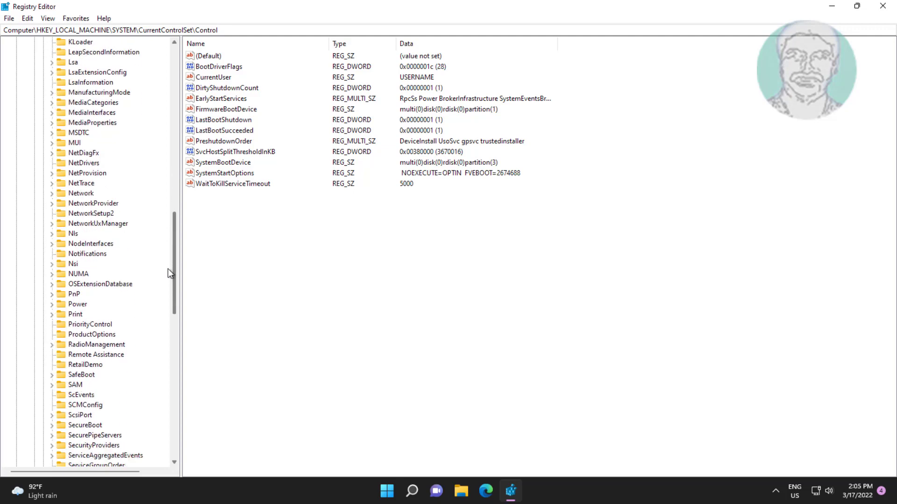
Step: Under NetworkProvider, create a DWORD (32-bit) value named RestoreConnection with data 0
{"action": "left_click", "coordinate": [93, 183]}
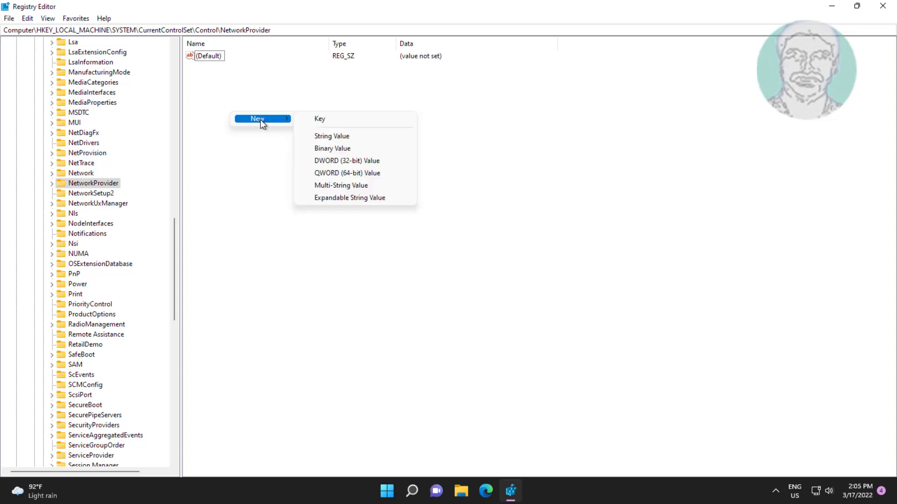
{"action": "mouse_move", "coordinate": [355, 160]}
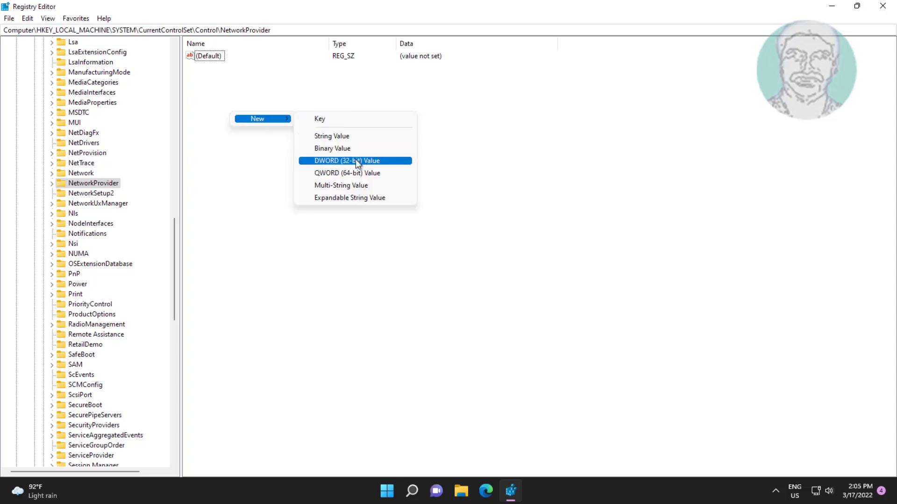
{"action": "left_click", "coordinate": [347, 159]}
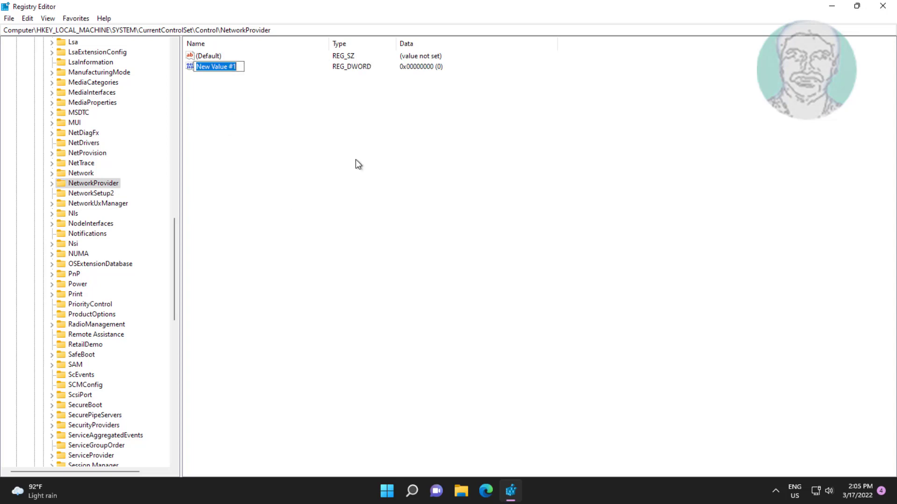
{"action": "type", "text": "RestoreConnec"}
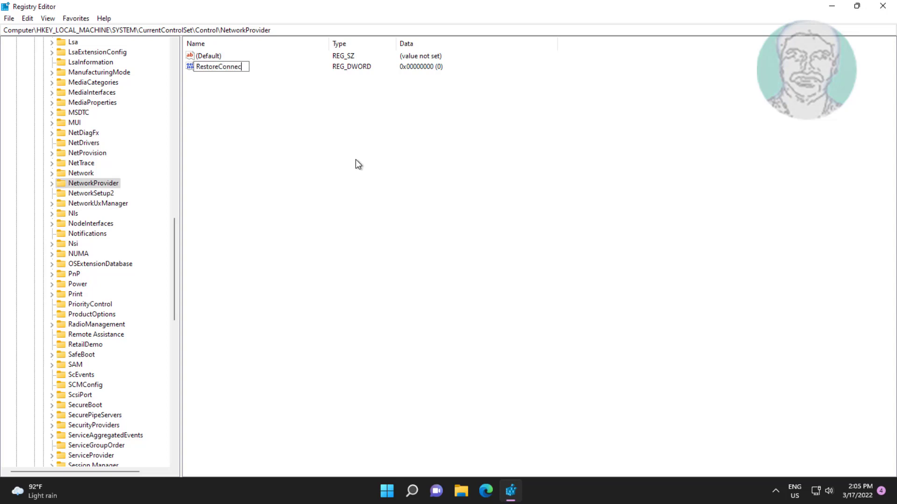
{"action": "type", "text": "tion"}
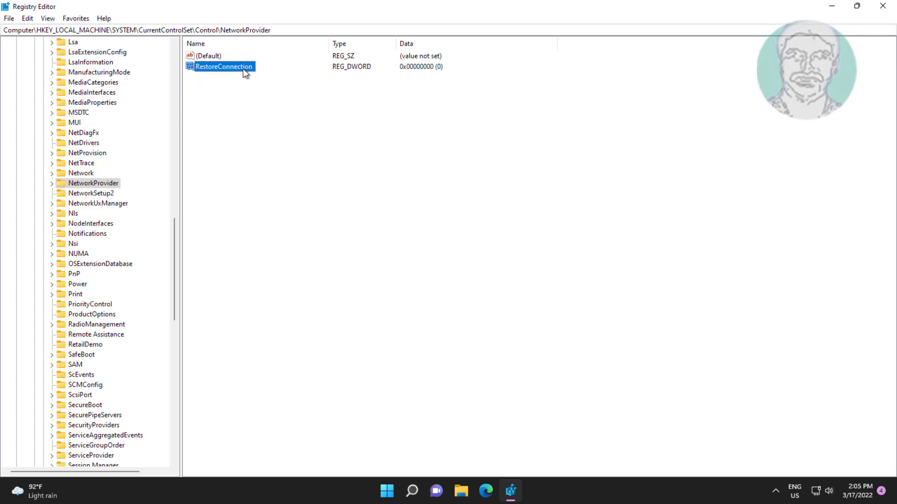
{"action": "double_click", "coordinate": [221, 67]}
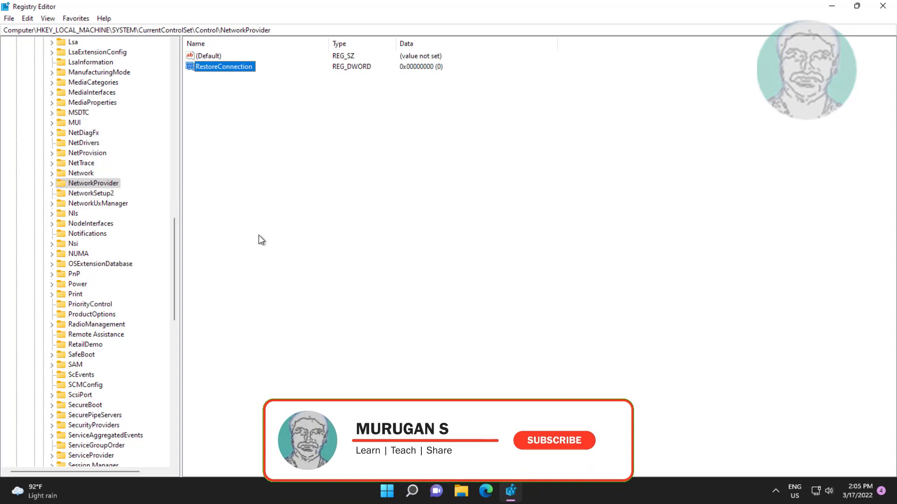
{"action": "left_click", "coordinate": [553, 440]}
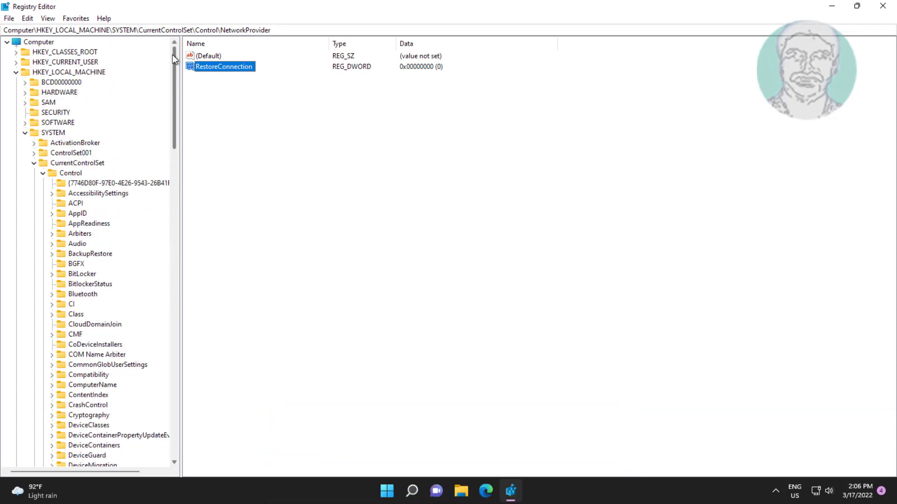
Step: Collapse HKEY_LOCAL_MACHINE, close Registry Editor, and bring up the Start menu for restart
{"action": "left_click", "coordinate": [42, 172]}
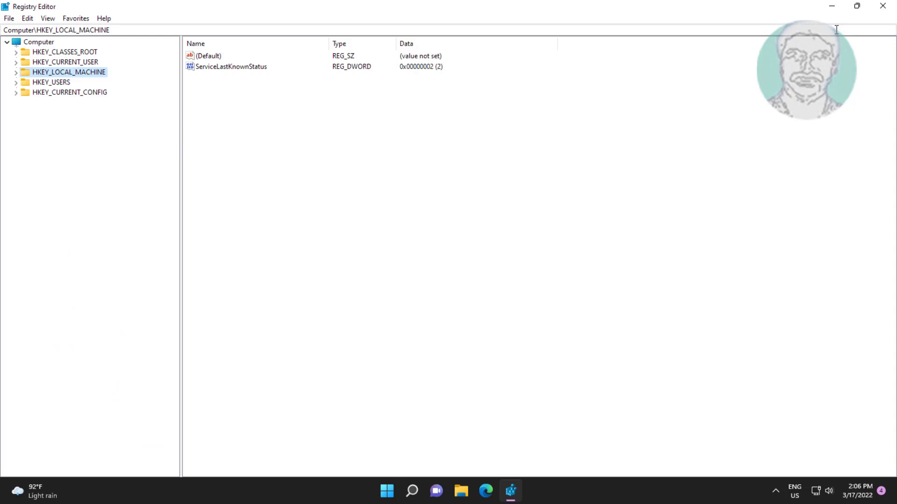
{"action": "left_click", "coordinate": [883, 7]}
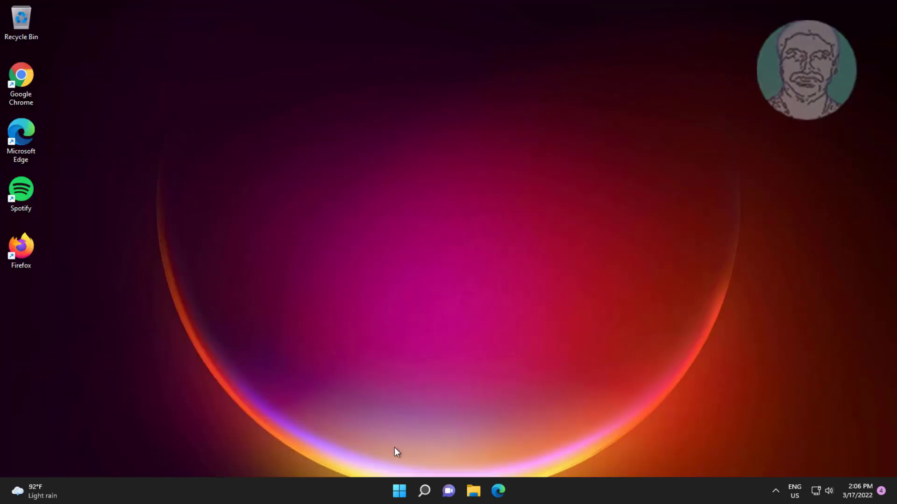
{"action": "left_click", "coordinate": [399, 490]}
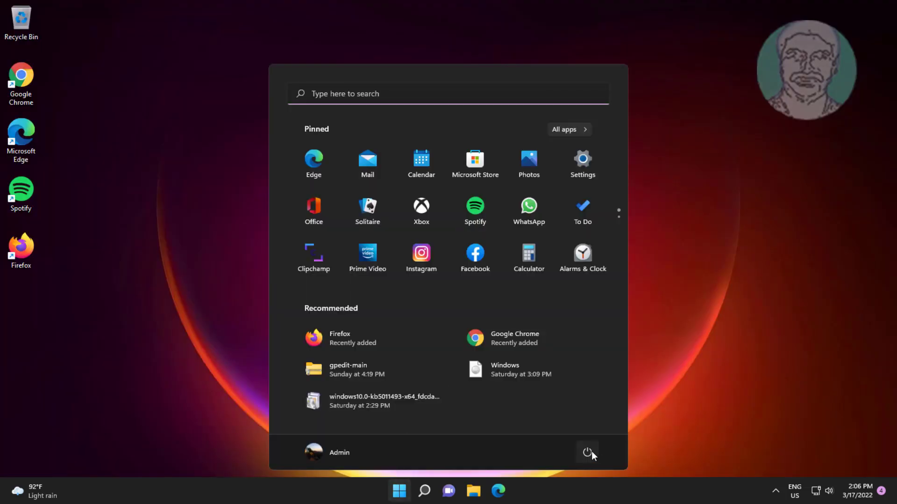